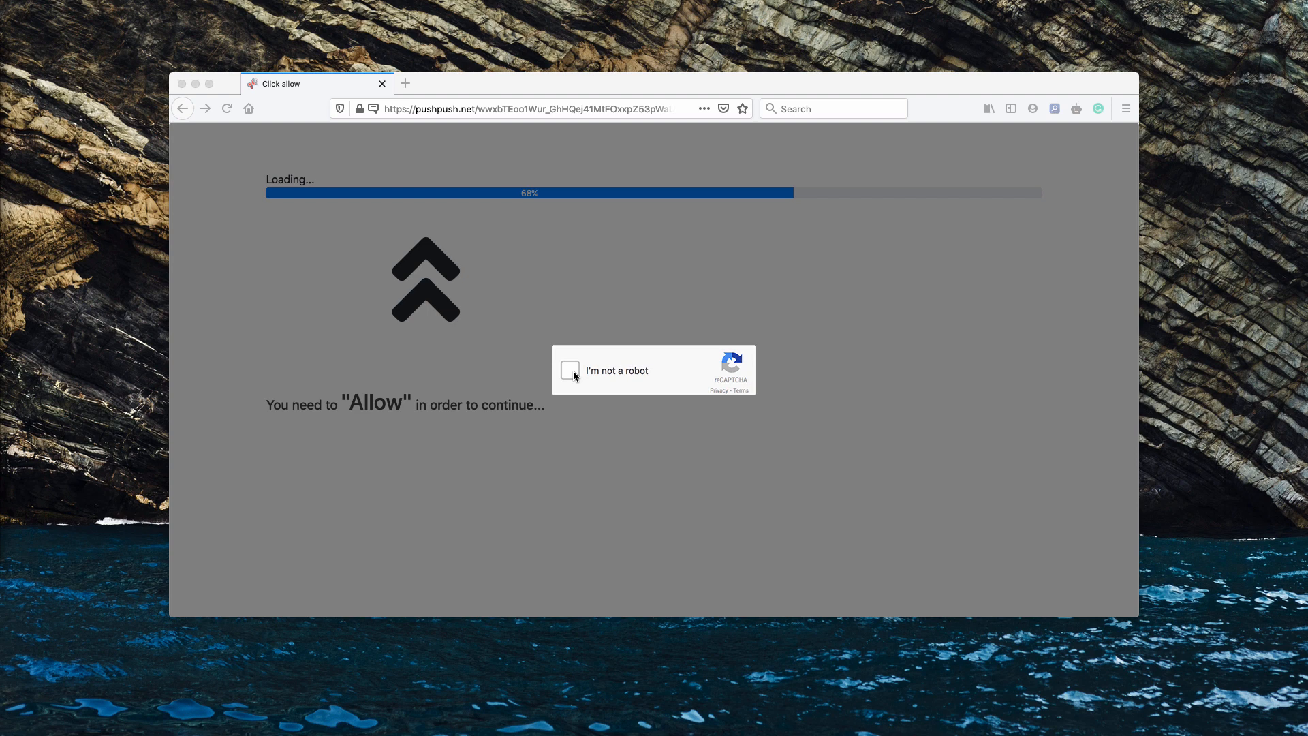
mouse_move(548, 339)
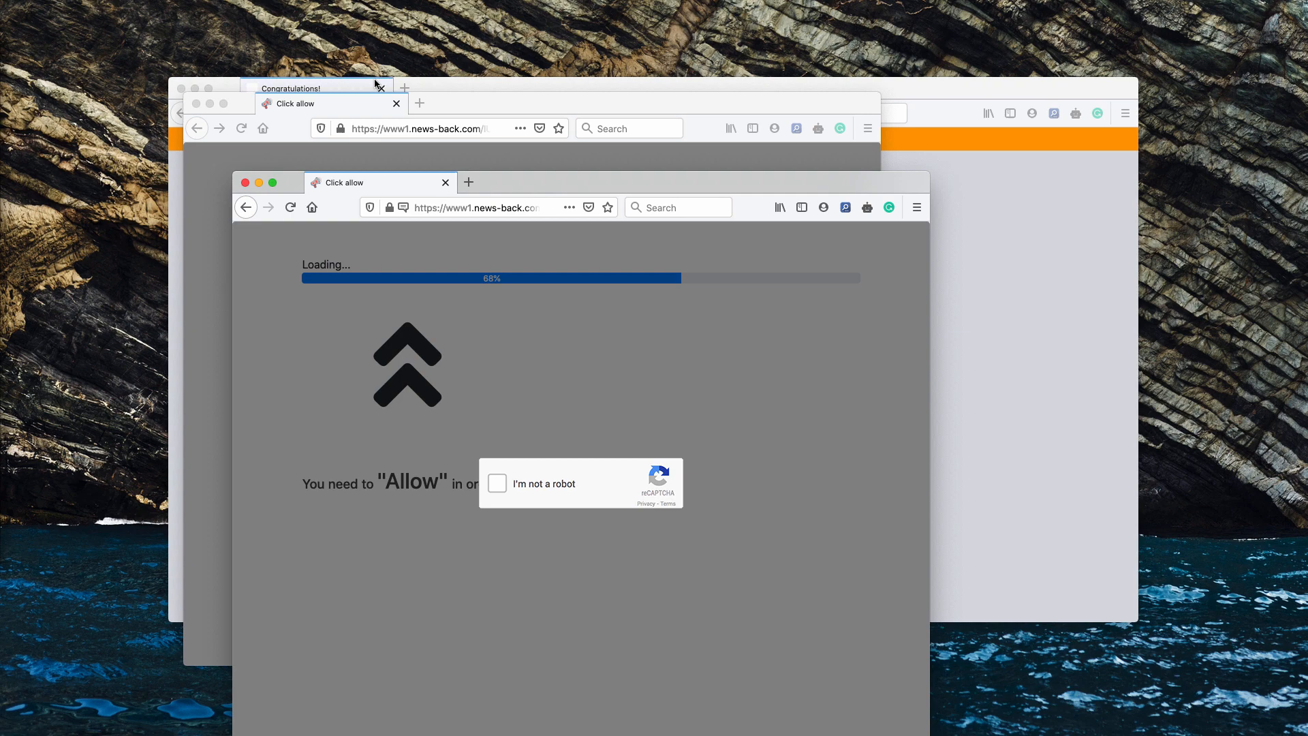
mouse_move(330, 90)
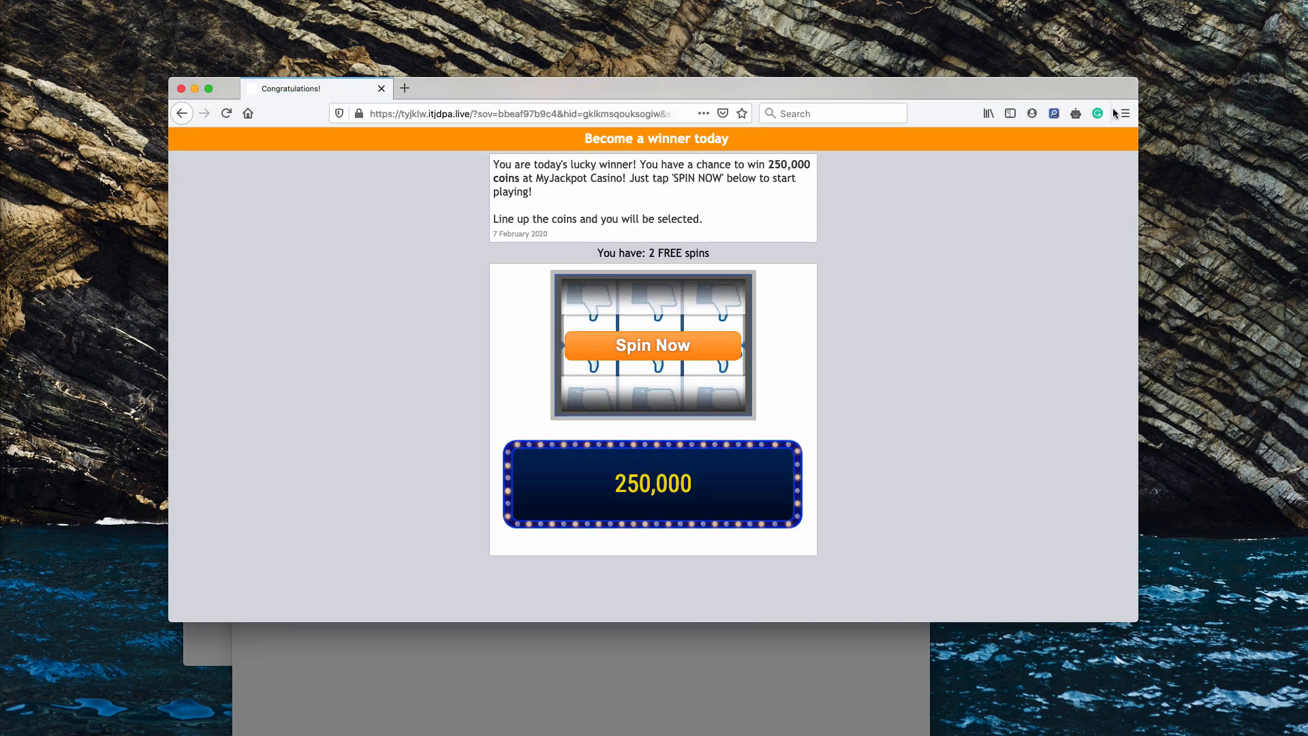
- Reach Firefox Preferences > Privacy & Security and scroll to the Permissions section
left_click(1124, 113)
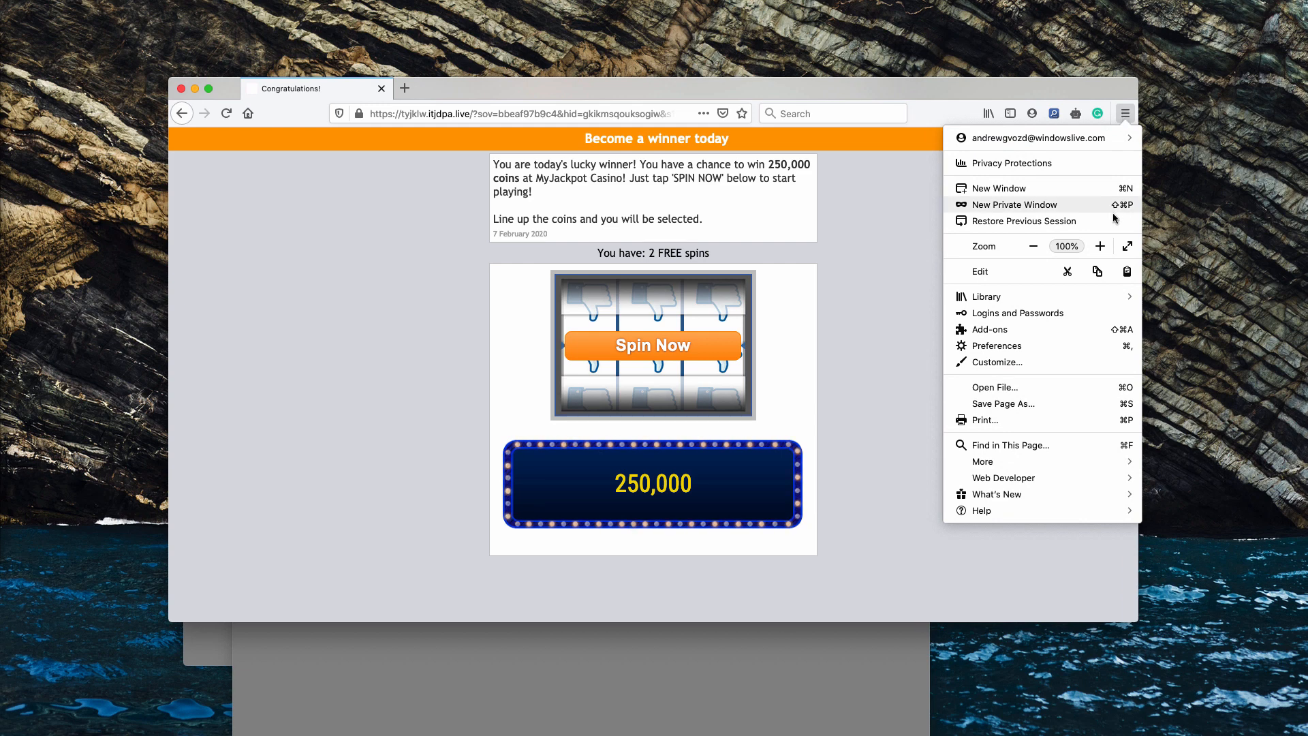
left_click(995, 344)
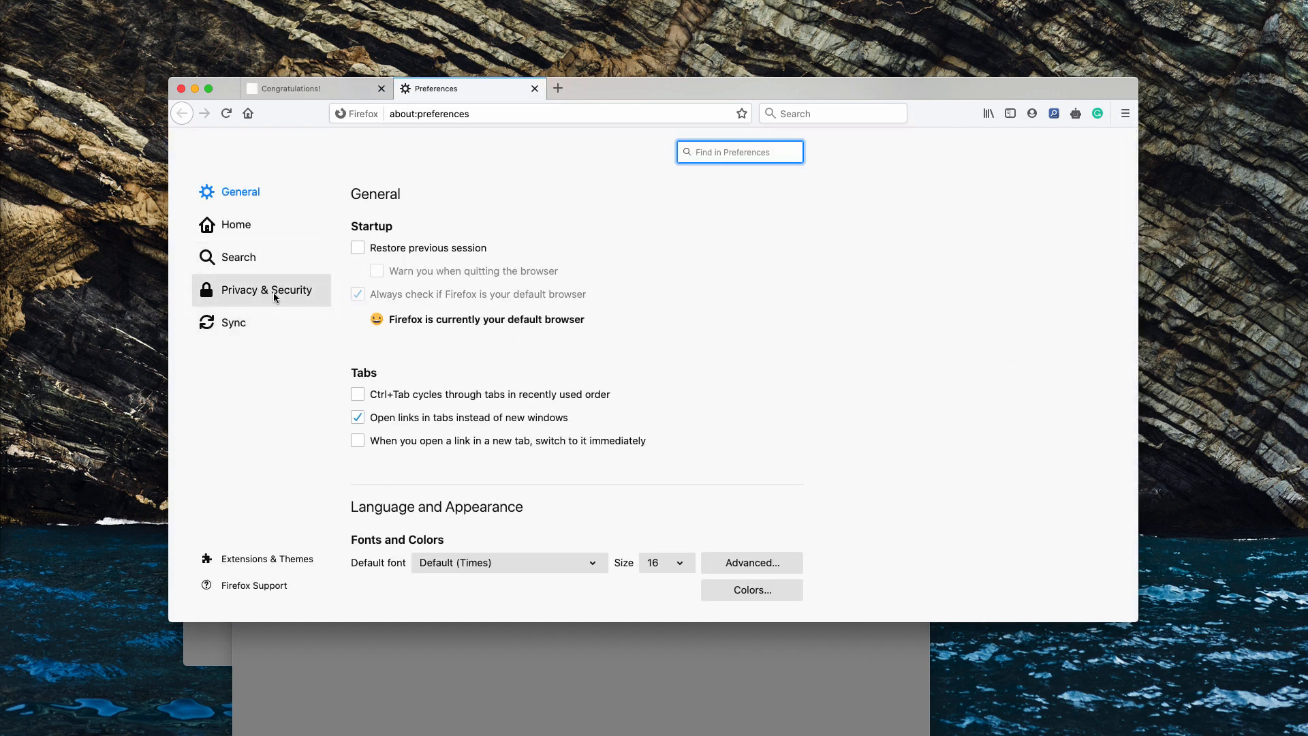
left_click(265, 289)
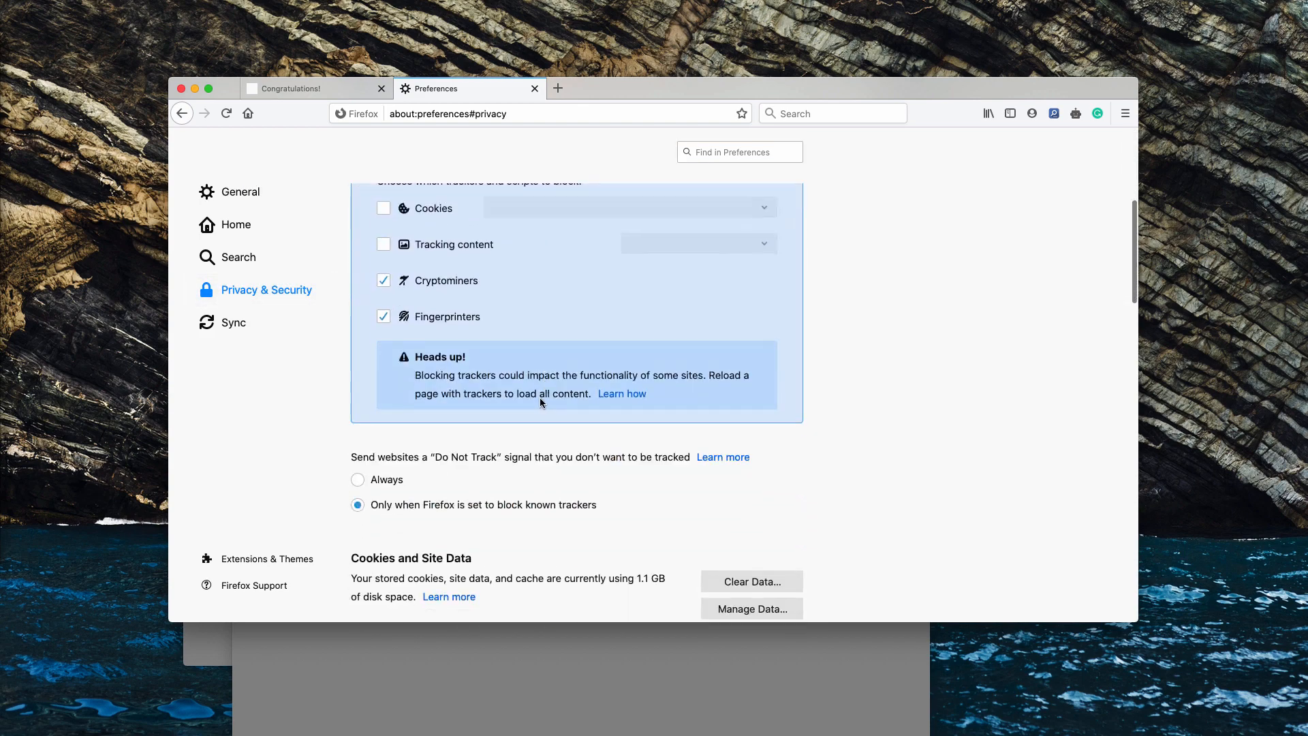
scroll("down", 3)
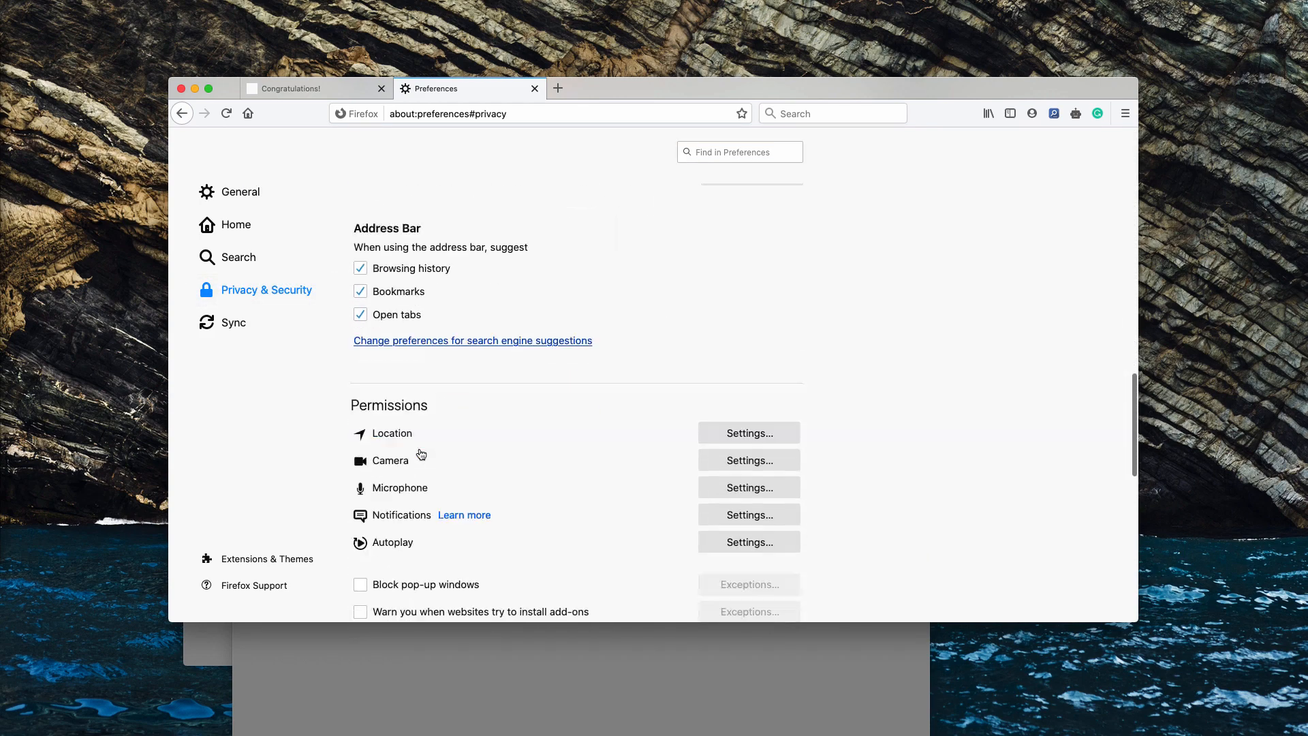
scroll("down", 3)
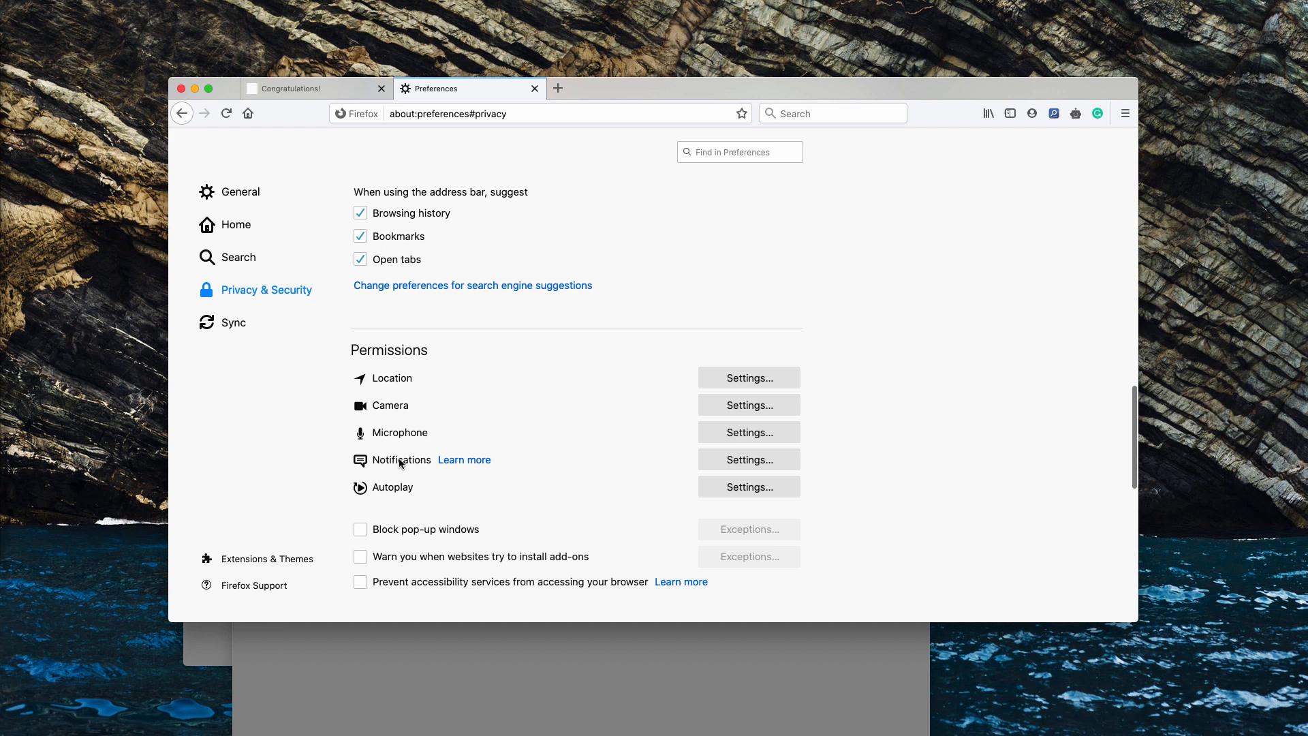
mouse_move(749, 460)
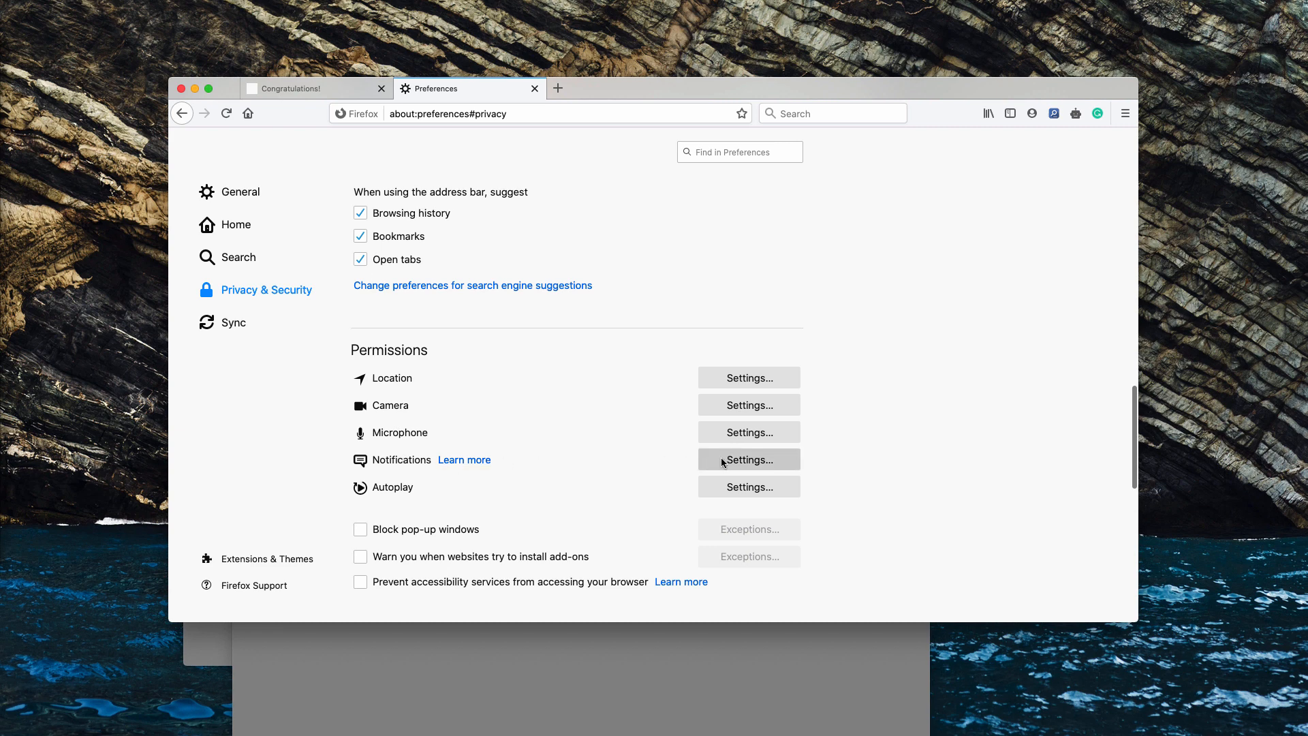
- Set smart.maroolatrack.com to Block in Notifications Settings, remove the website and save changes
left_click(748, 459)
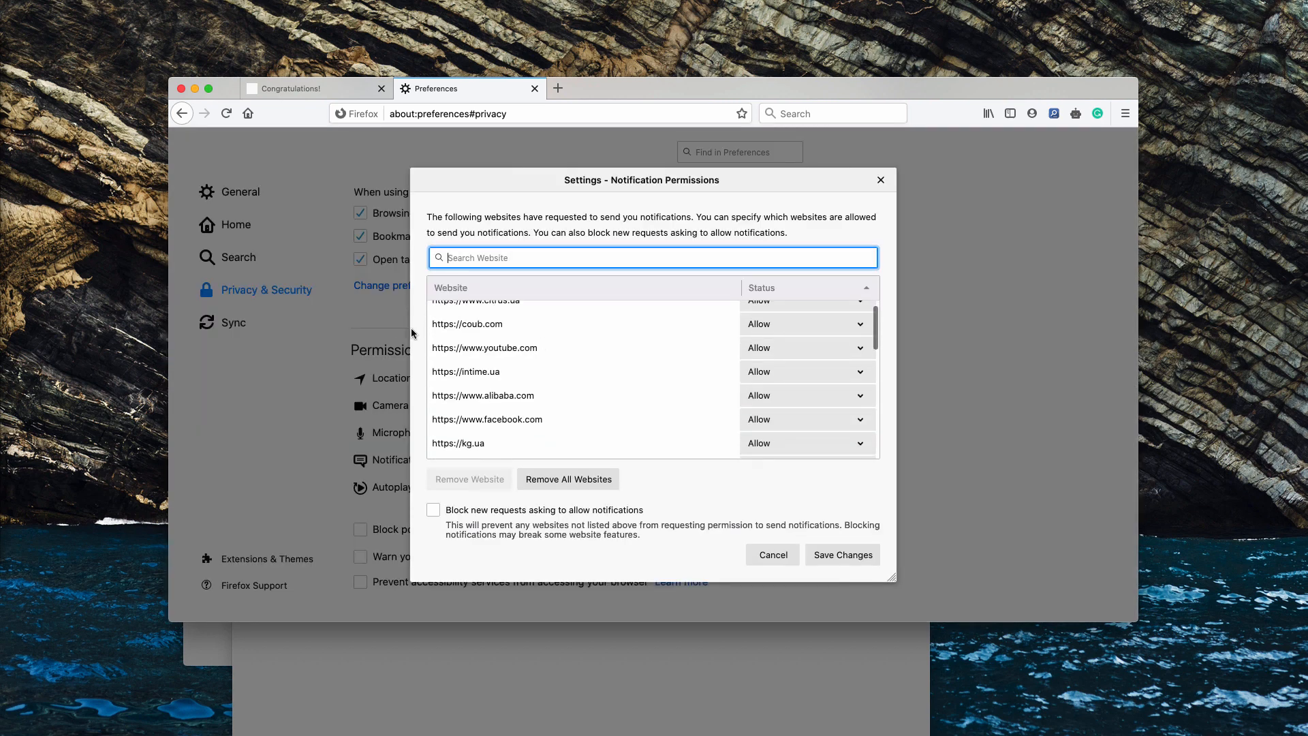
scroll("down", 3)
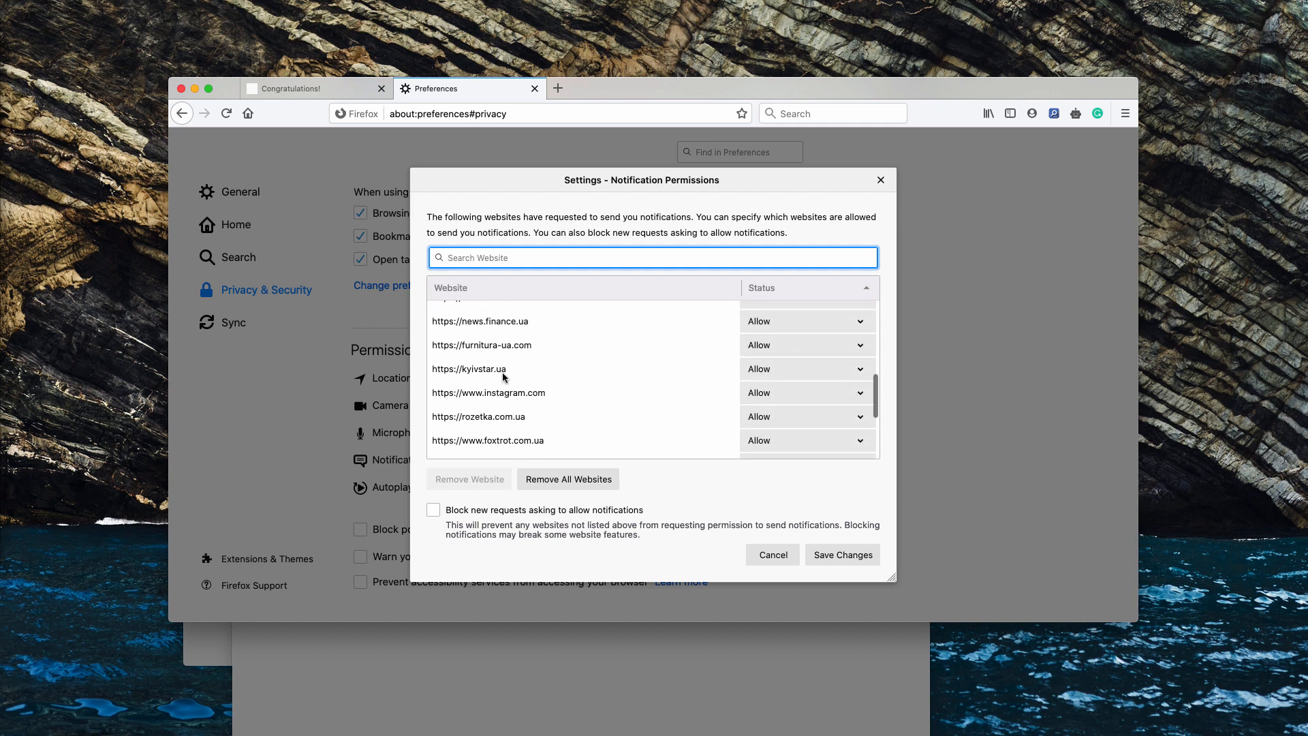
scroll("down", 3)
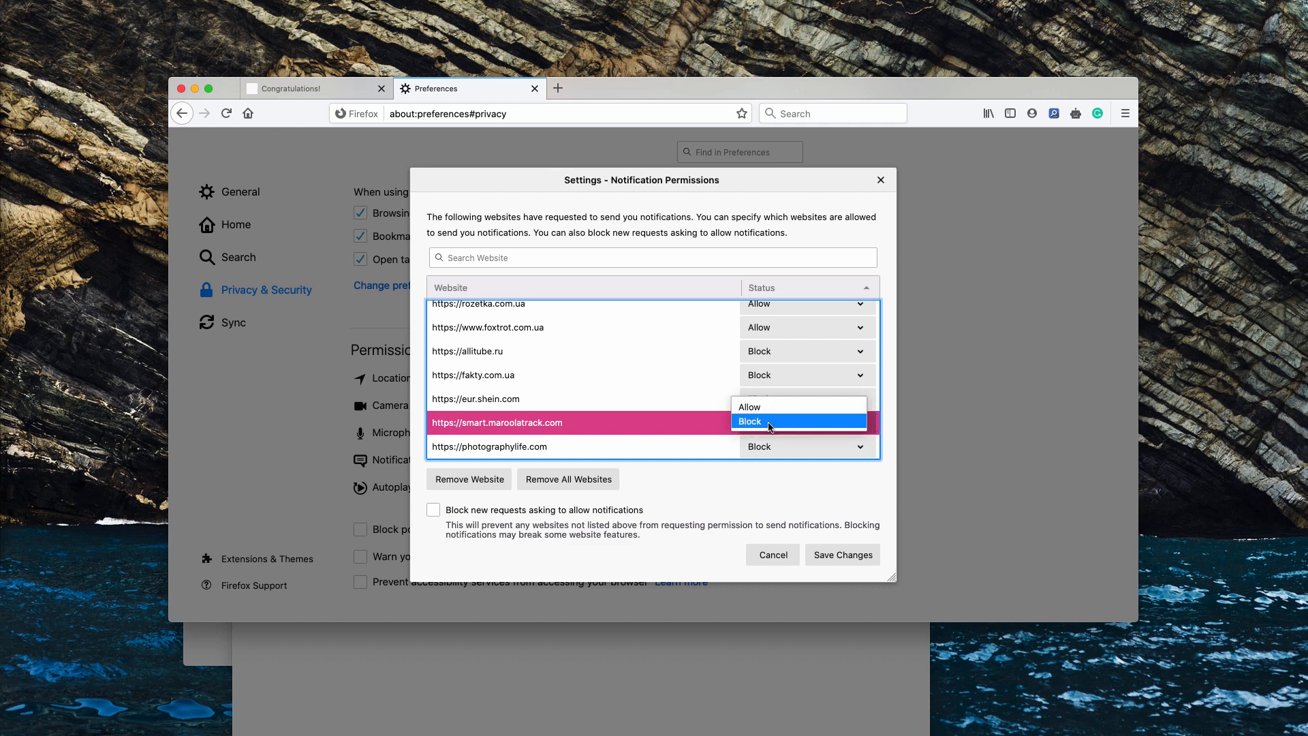
left_click(748, 421)
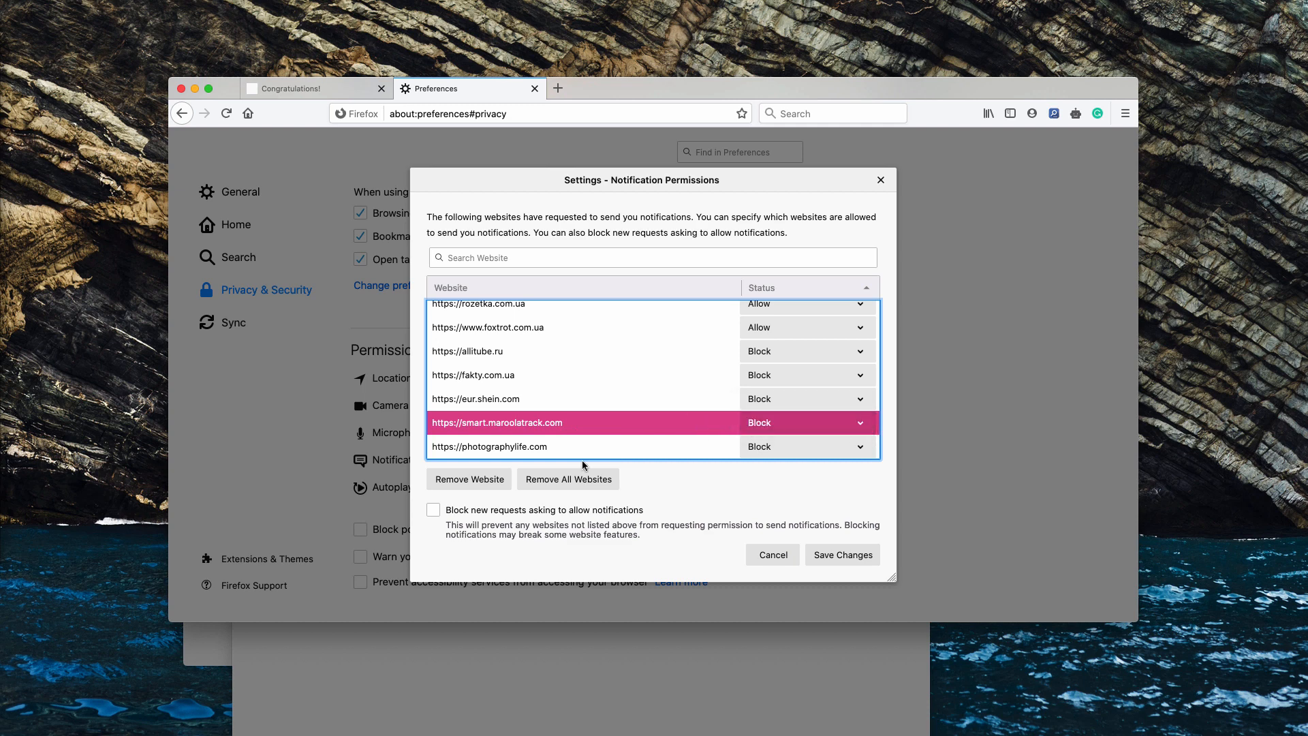
left_click(468, 478)
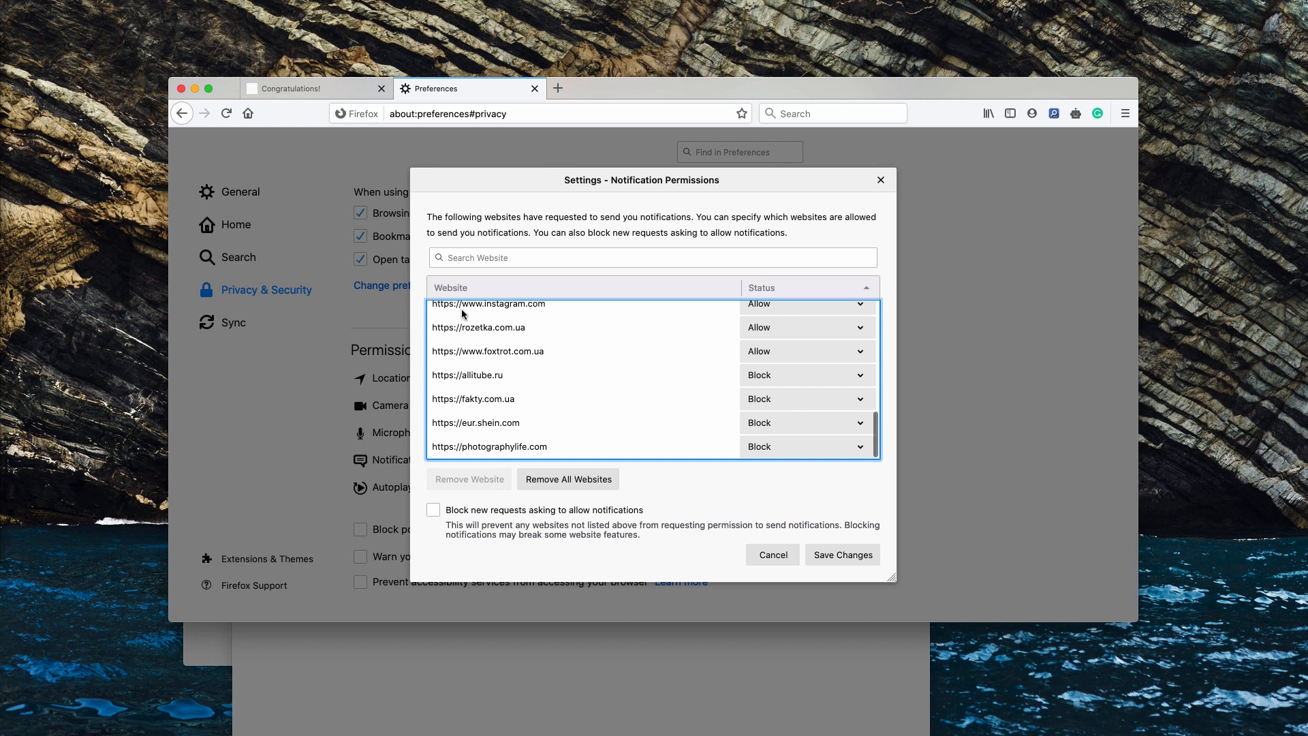
left_click(771, 555)
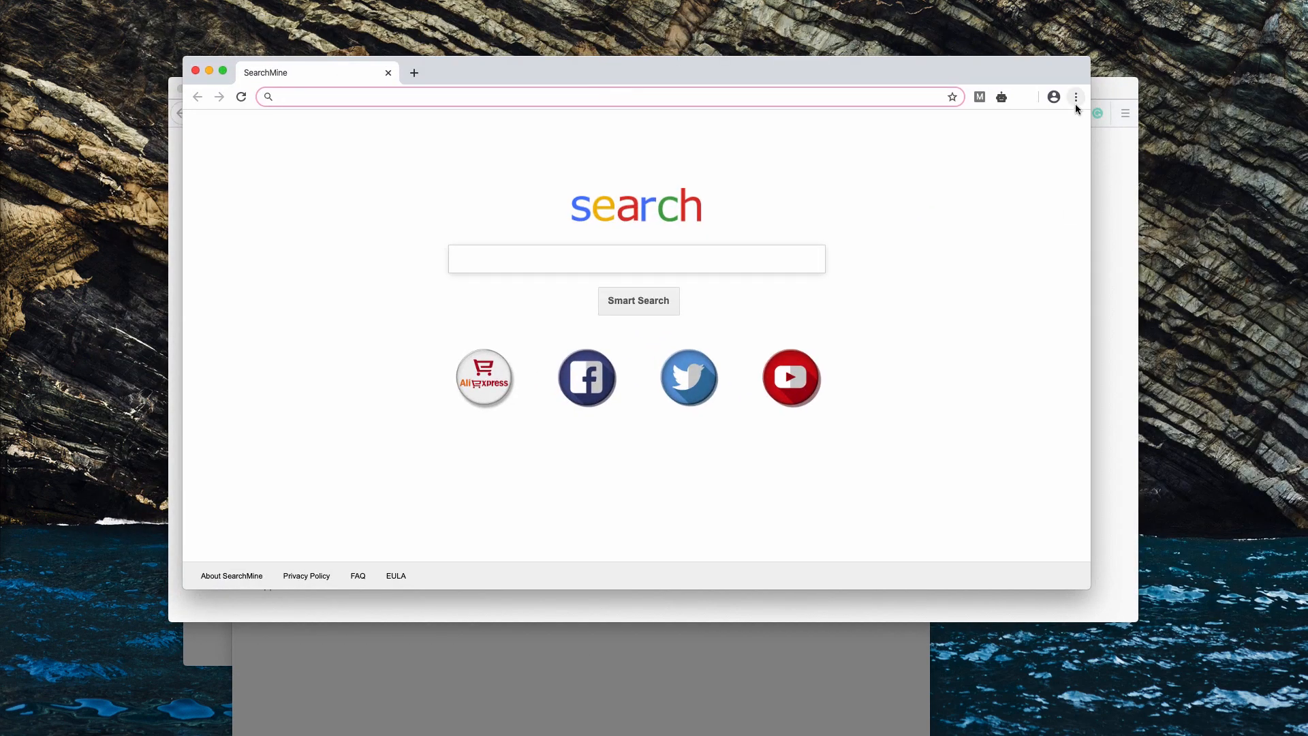
- Reach Chrome's Settings > Site Settings > Notifications permission list
left_click(1076, 96)
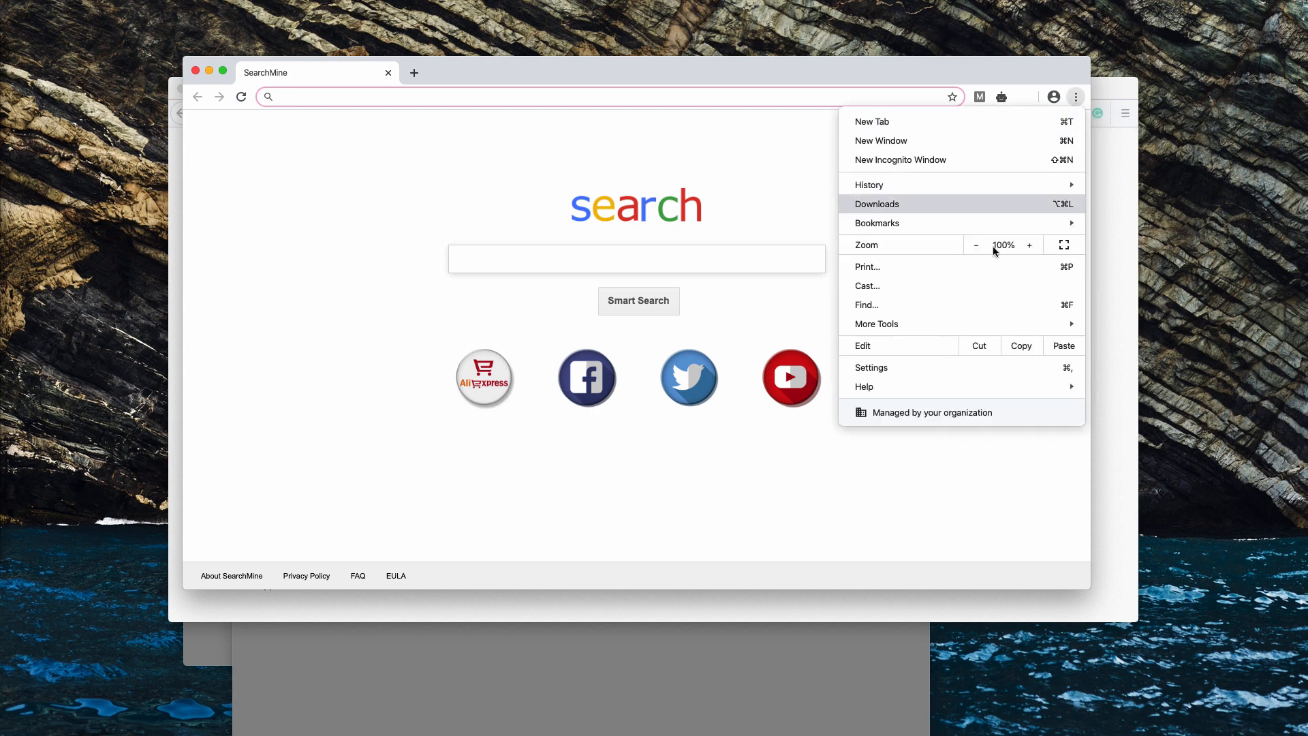
left_click(871, 367)
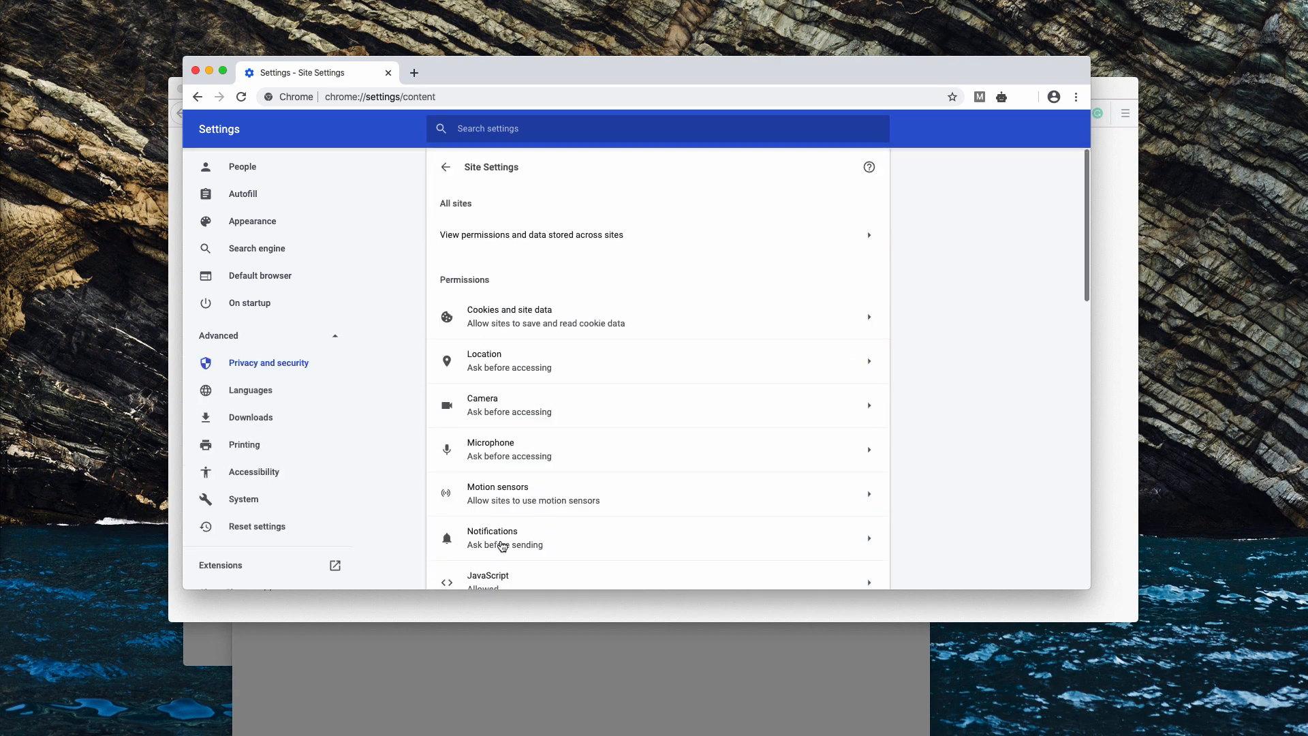
left_click(492, 537)
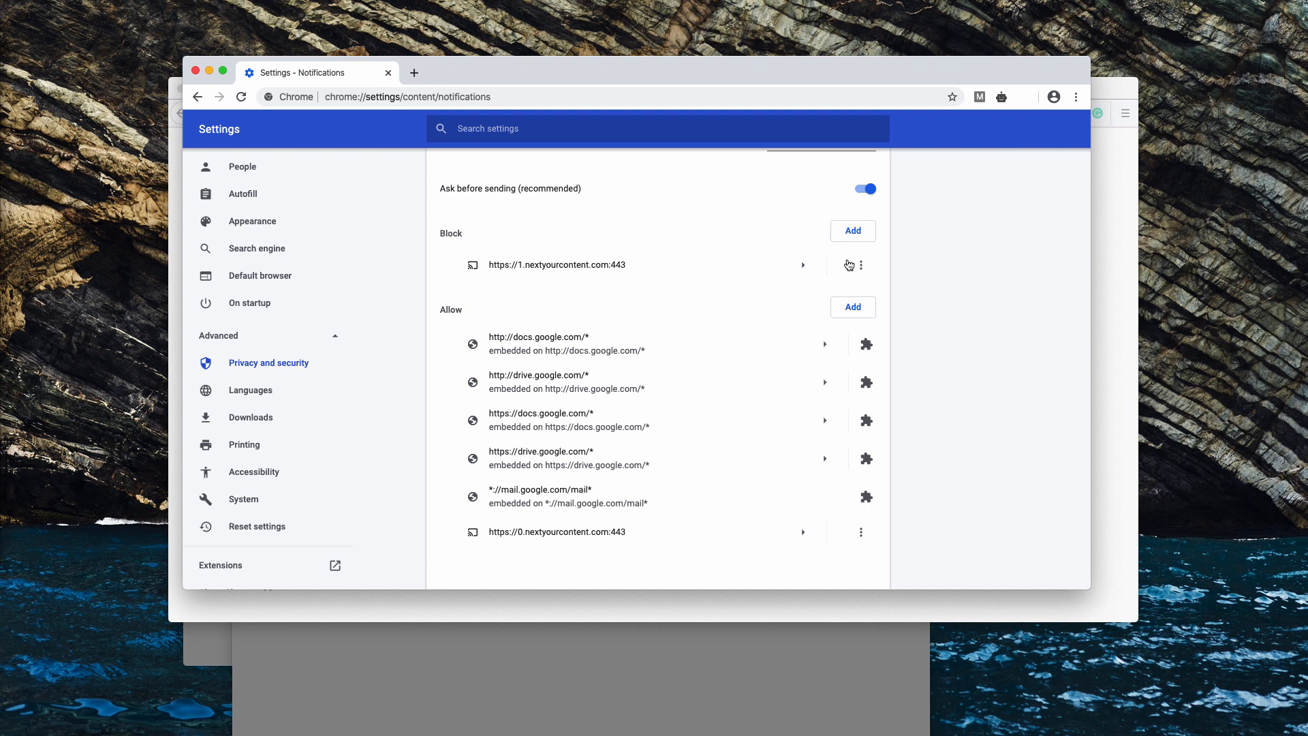
- Remove 1.nextyourcontent.com from blocked and 0.nextyourcontent.com from allowed notification sites
left_click(862, 265)
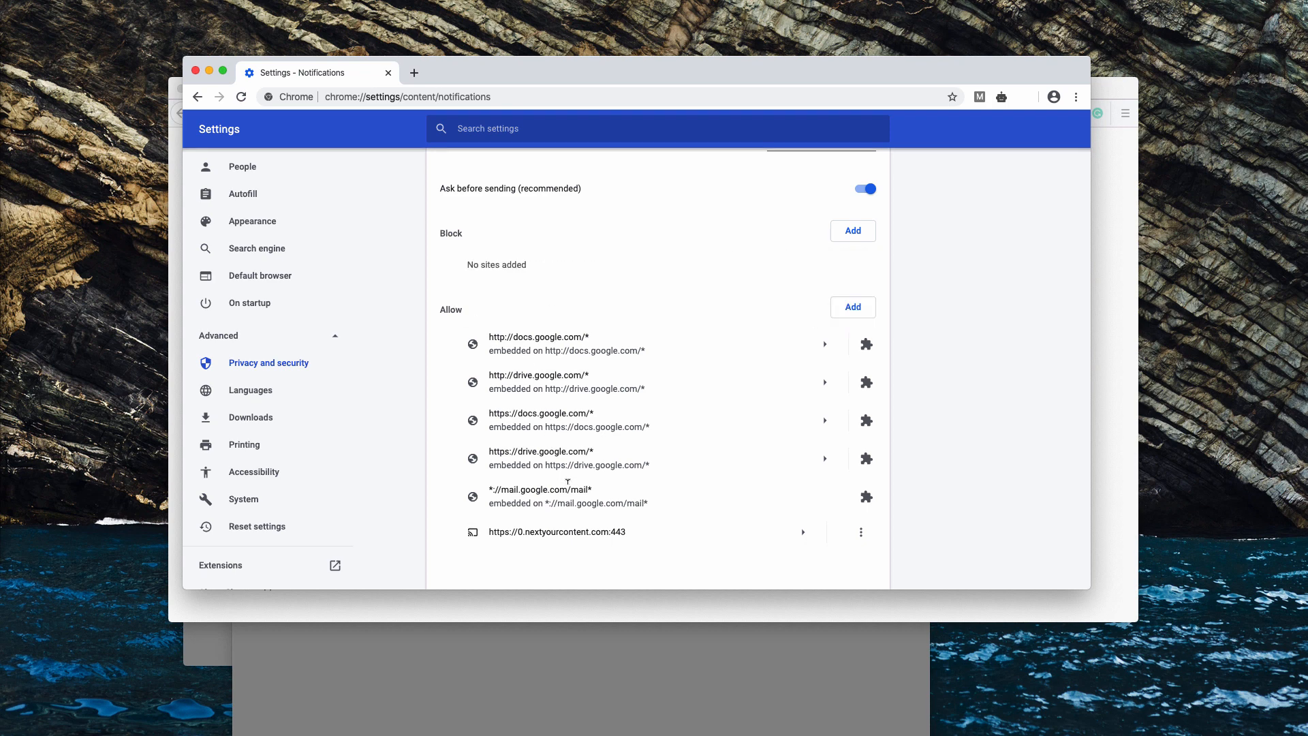
left_click(860, 531)
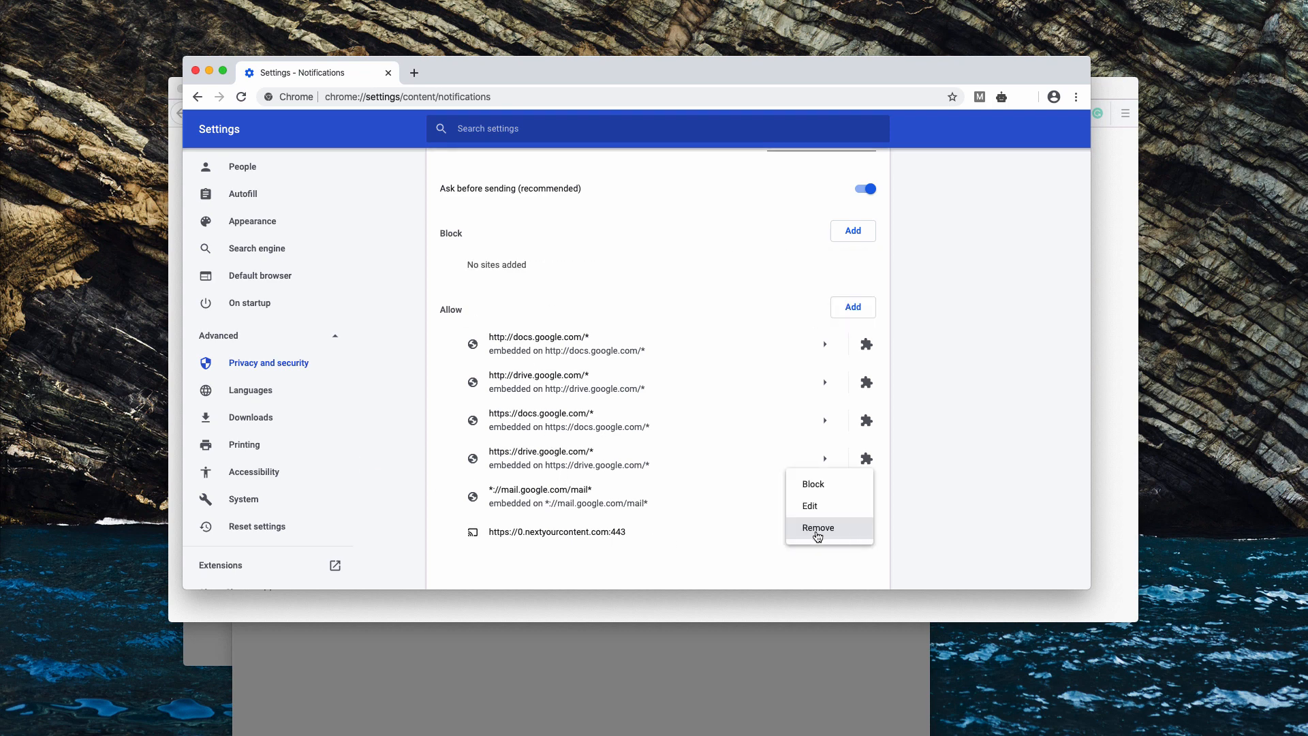
left_click(818, 527)
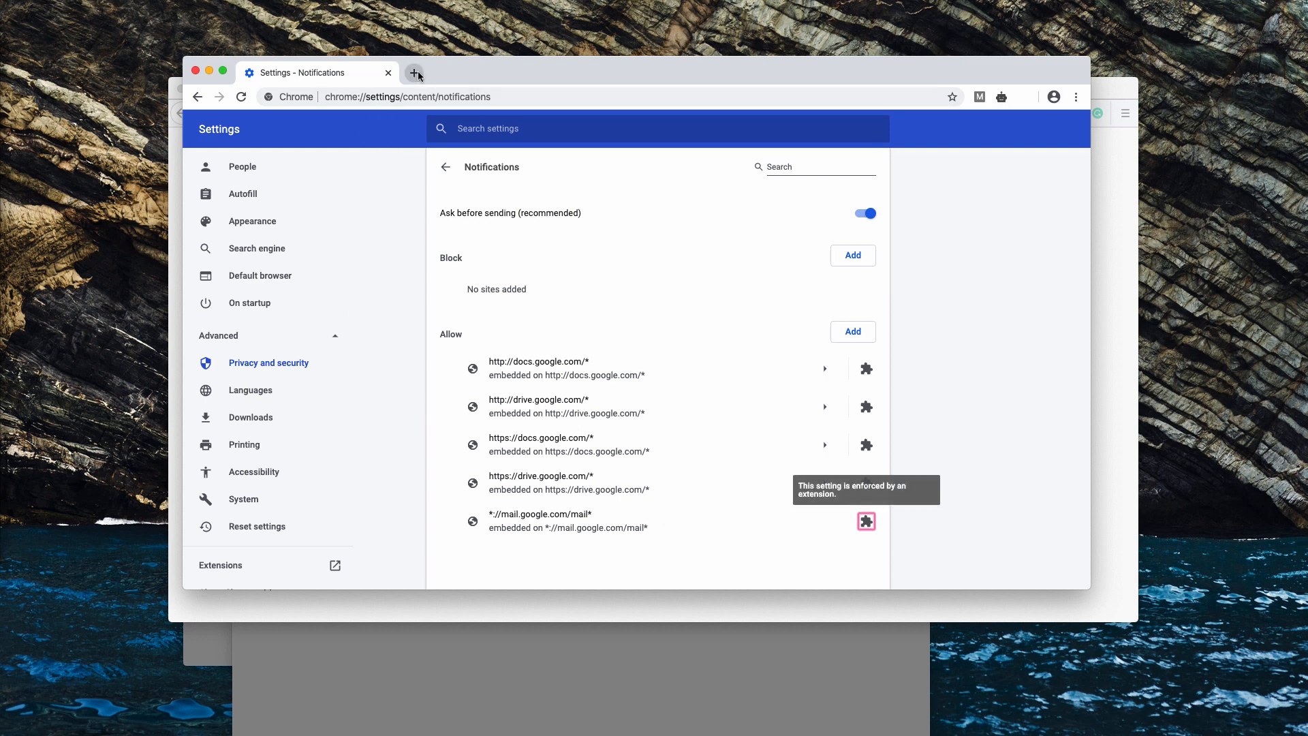
left_click(414, 73)
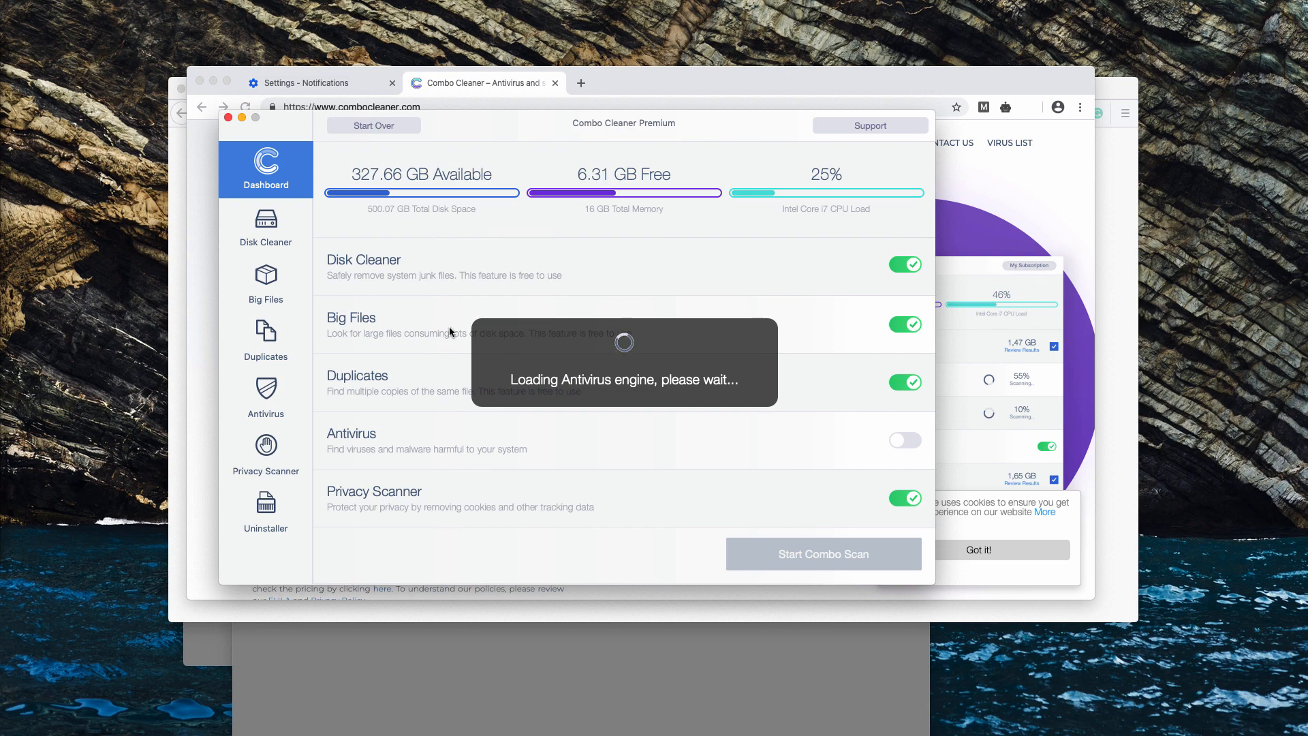
mouse_move(666, 289)
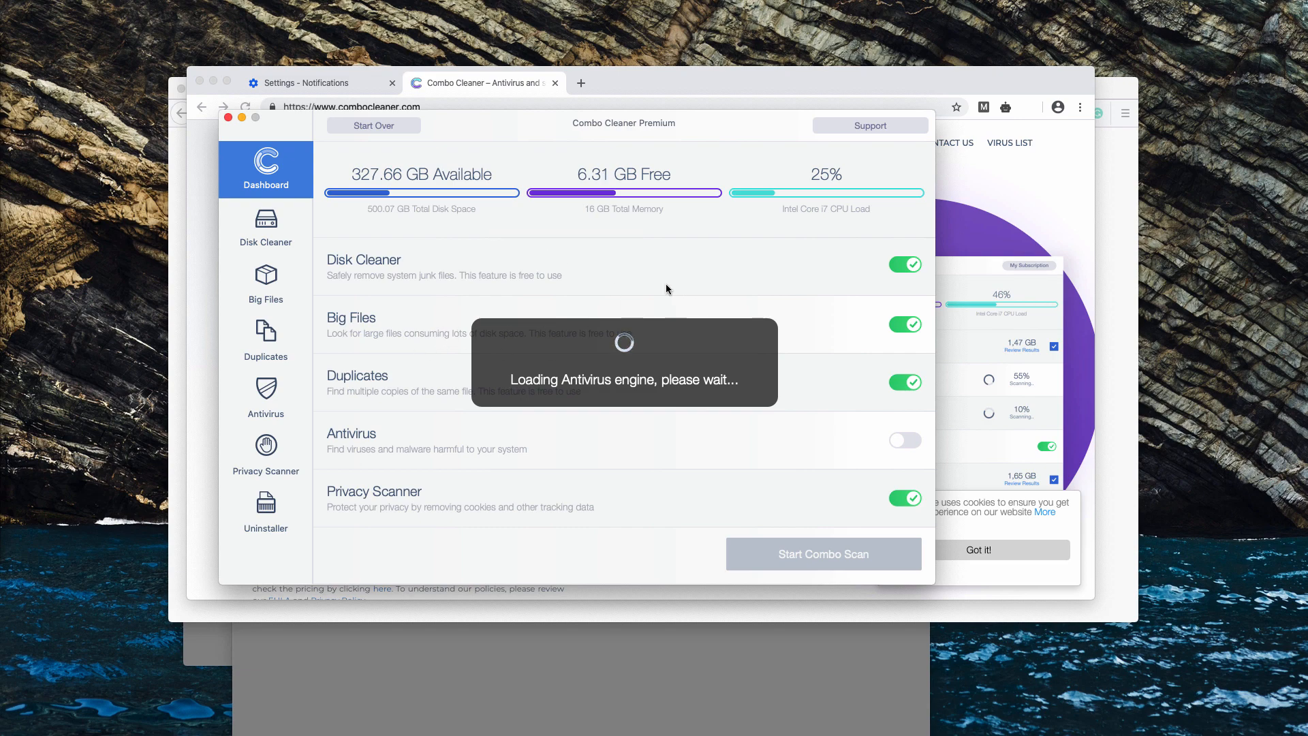
mouse_move(468, 319)
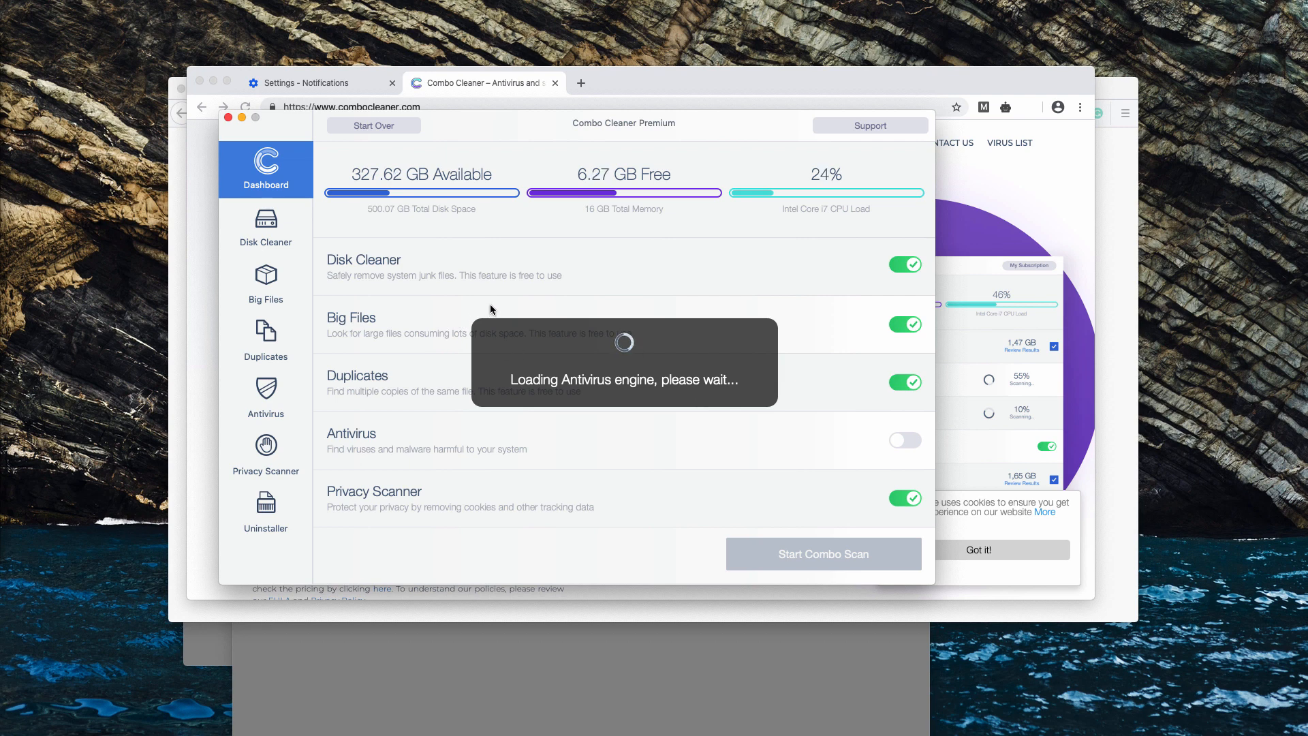
mouse_move(555, 317)
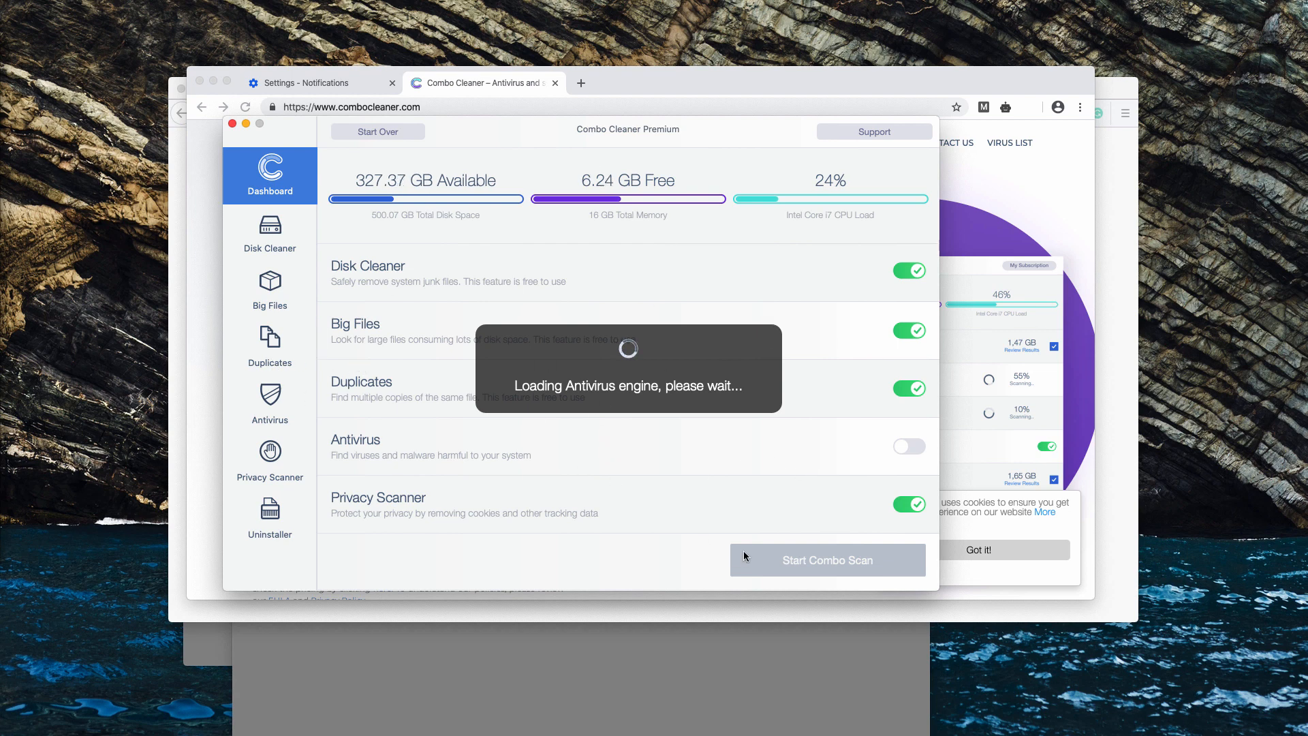
mouse_move(236, 242)
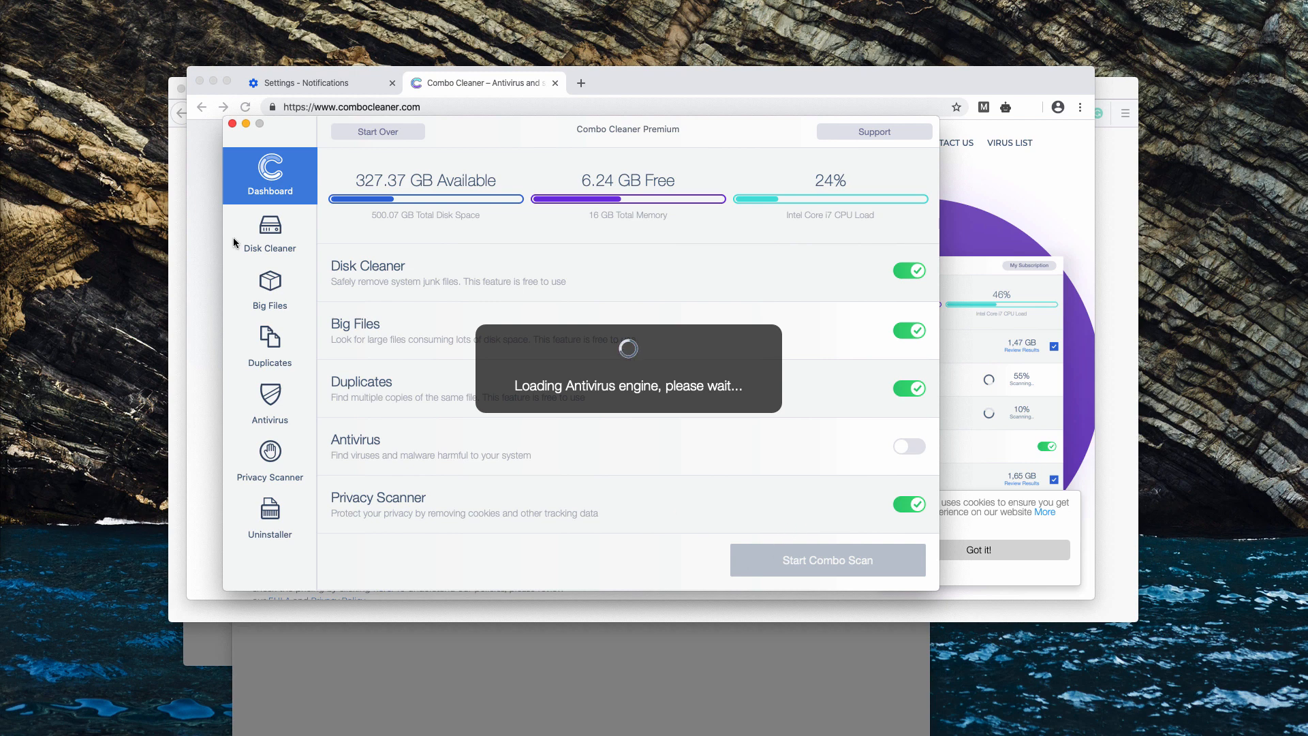